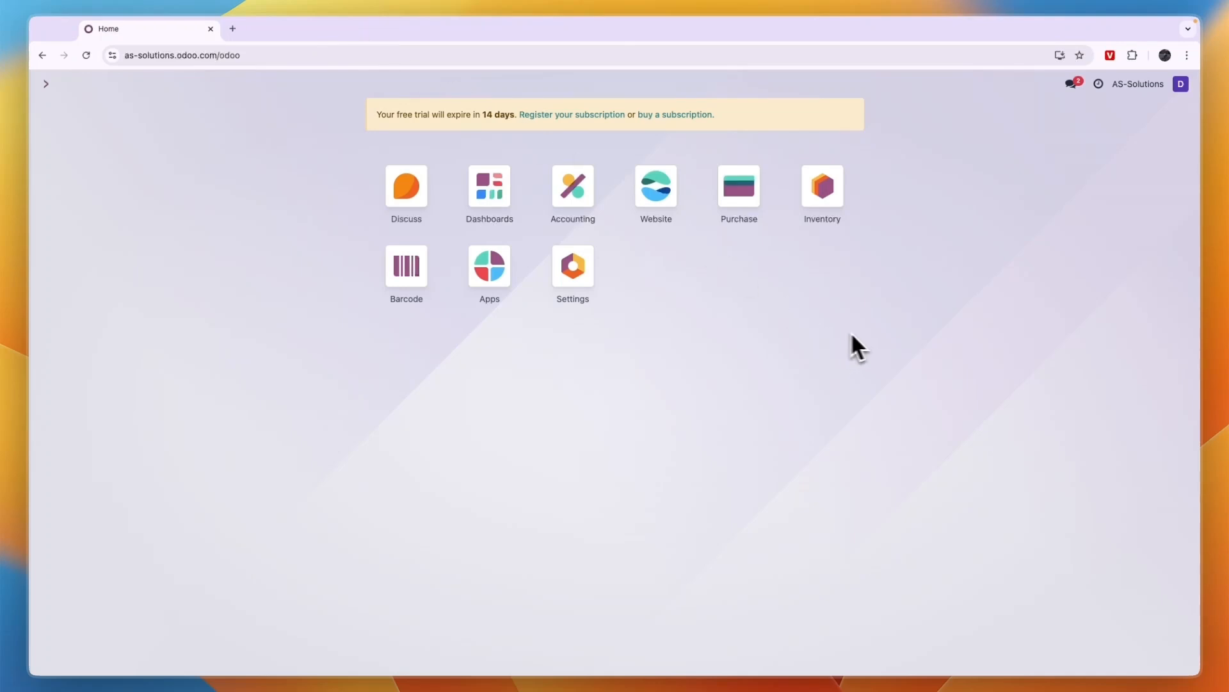
mouse_move(723, 360)
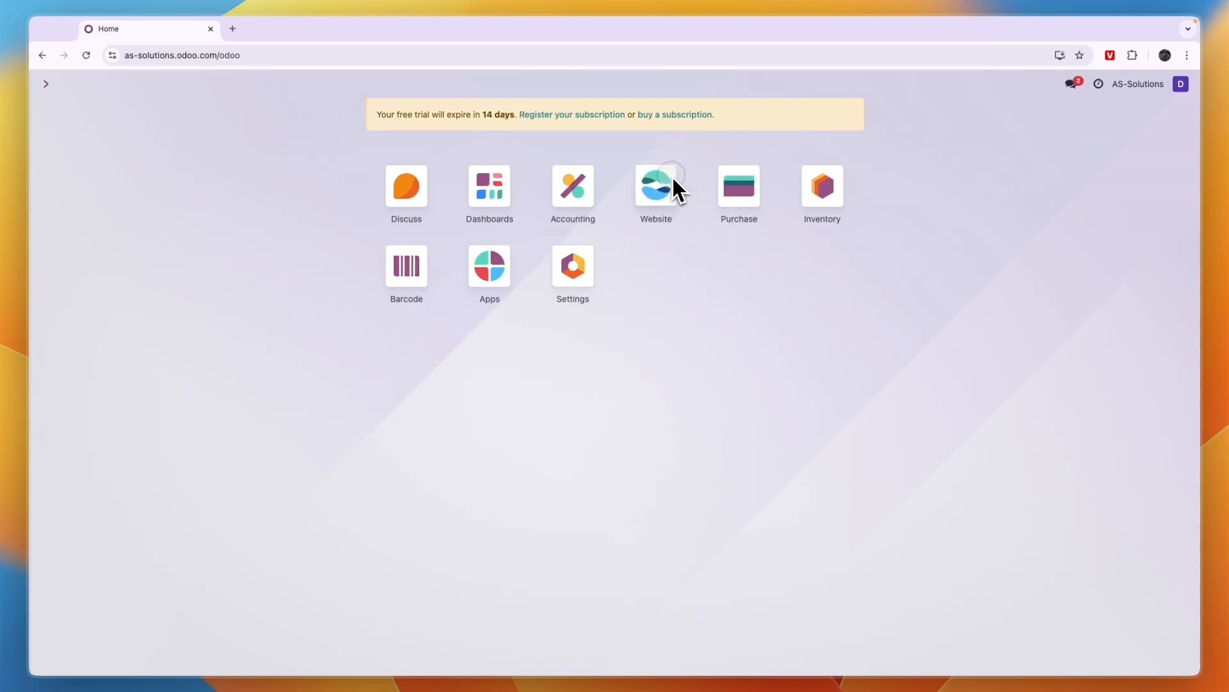
Open the Website app and put the homepage into edit mode.
left_click(655, 186)
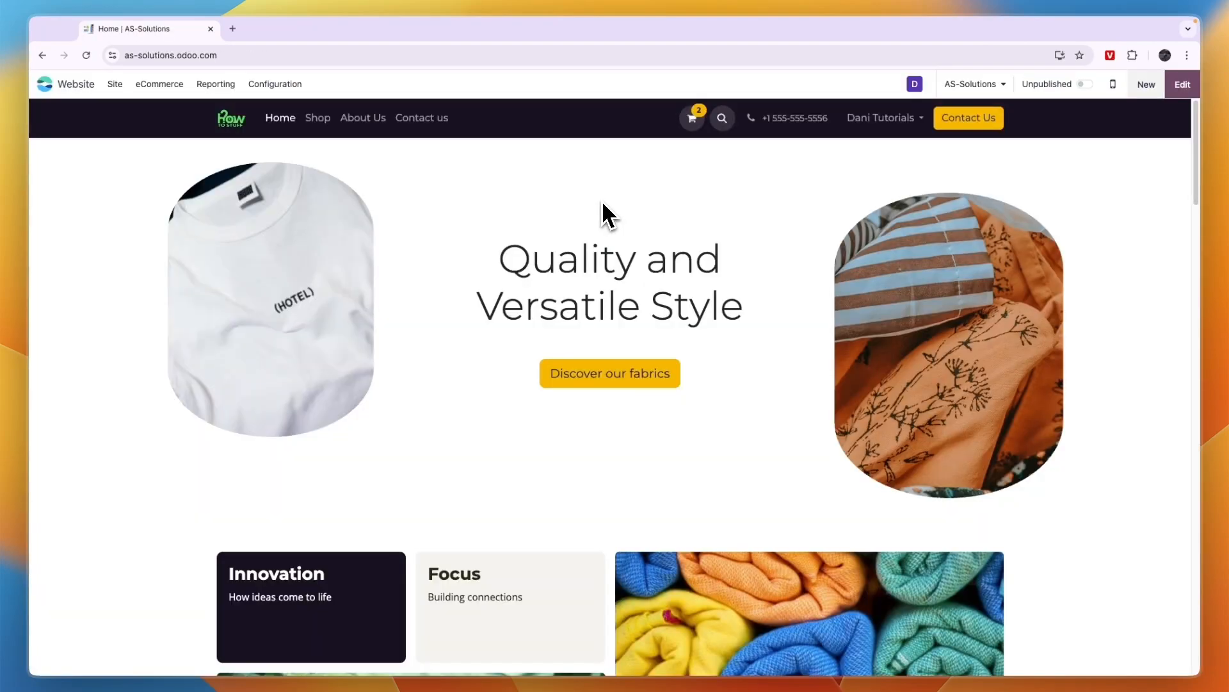
left_click(1182, 84)
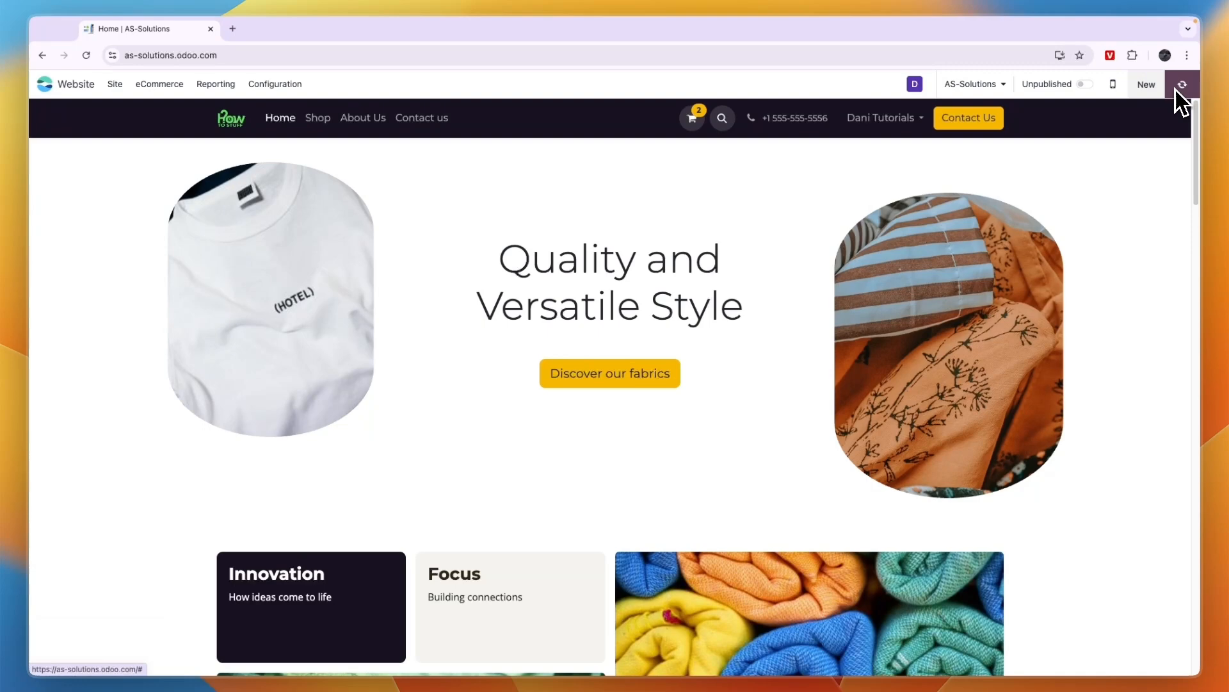
left_click(1182, 84)
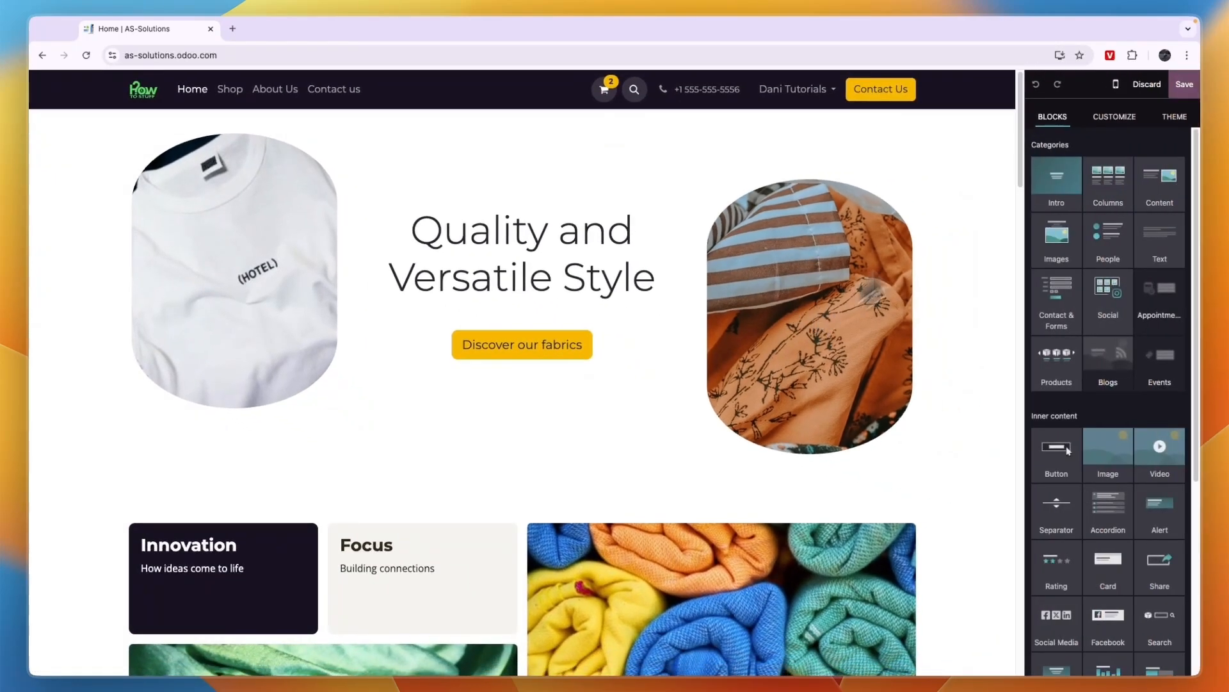
Set the Headings font family to Rajdhani in the Theme settings and save.
left_click(1174, 115)
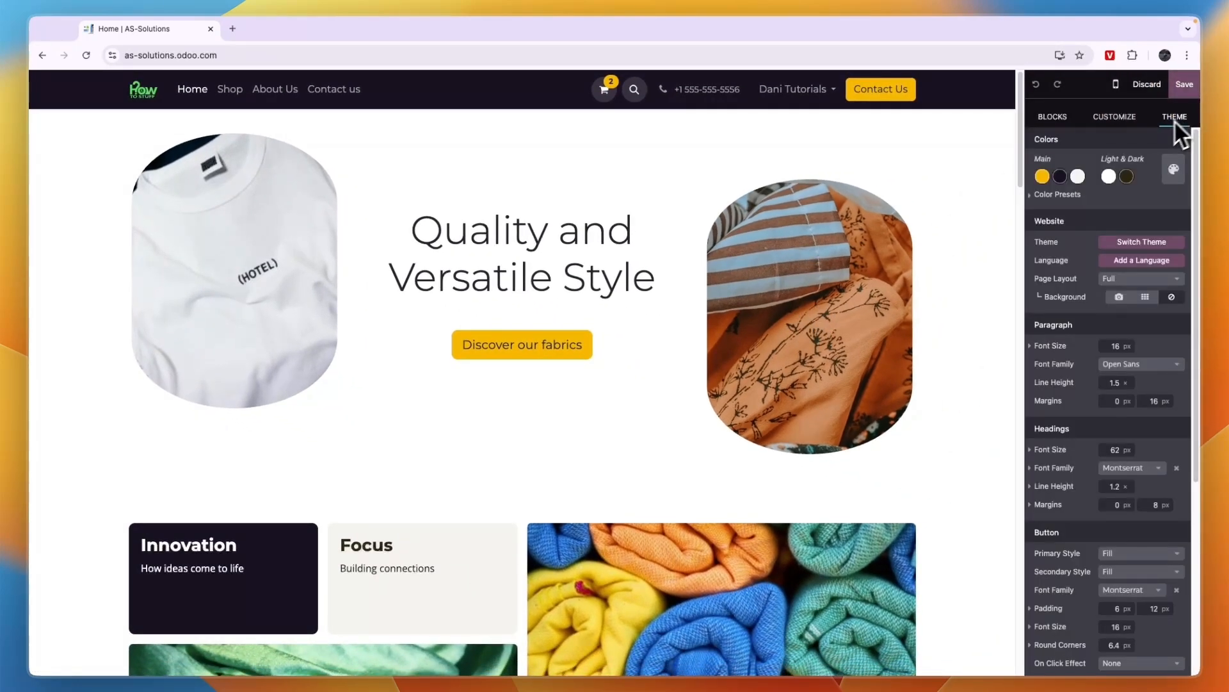
scroll("down", 3)
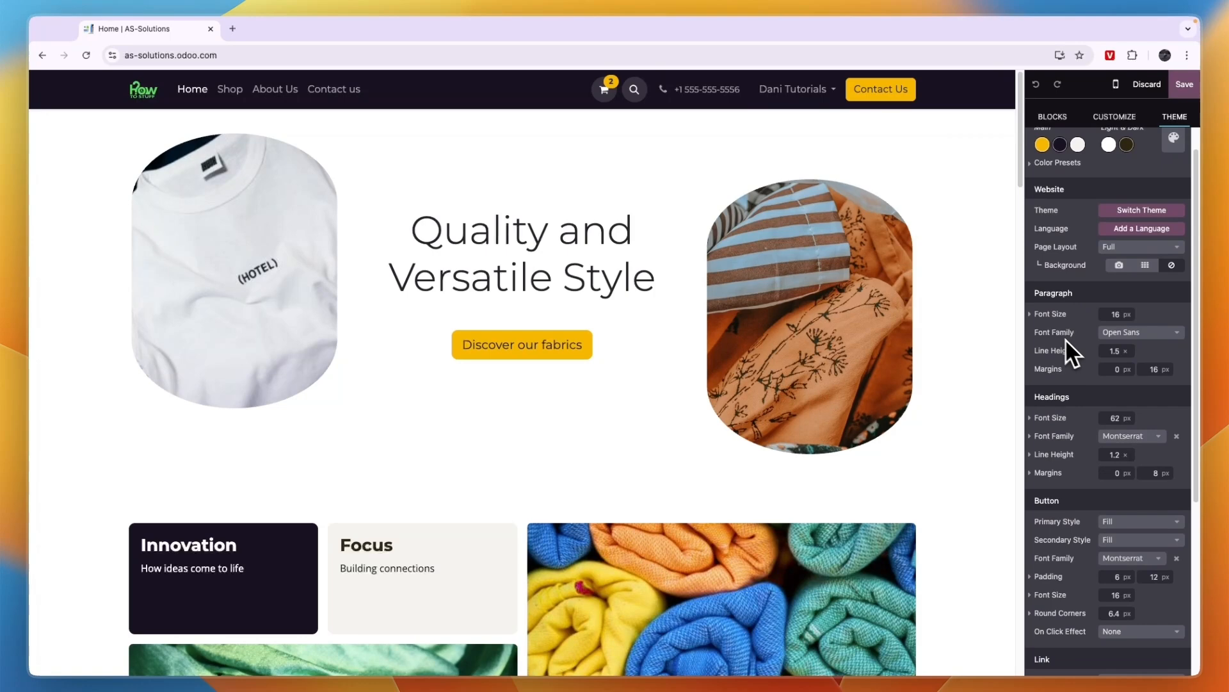
mouse_move(1132, 350)
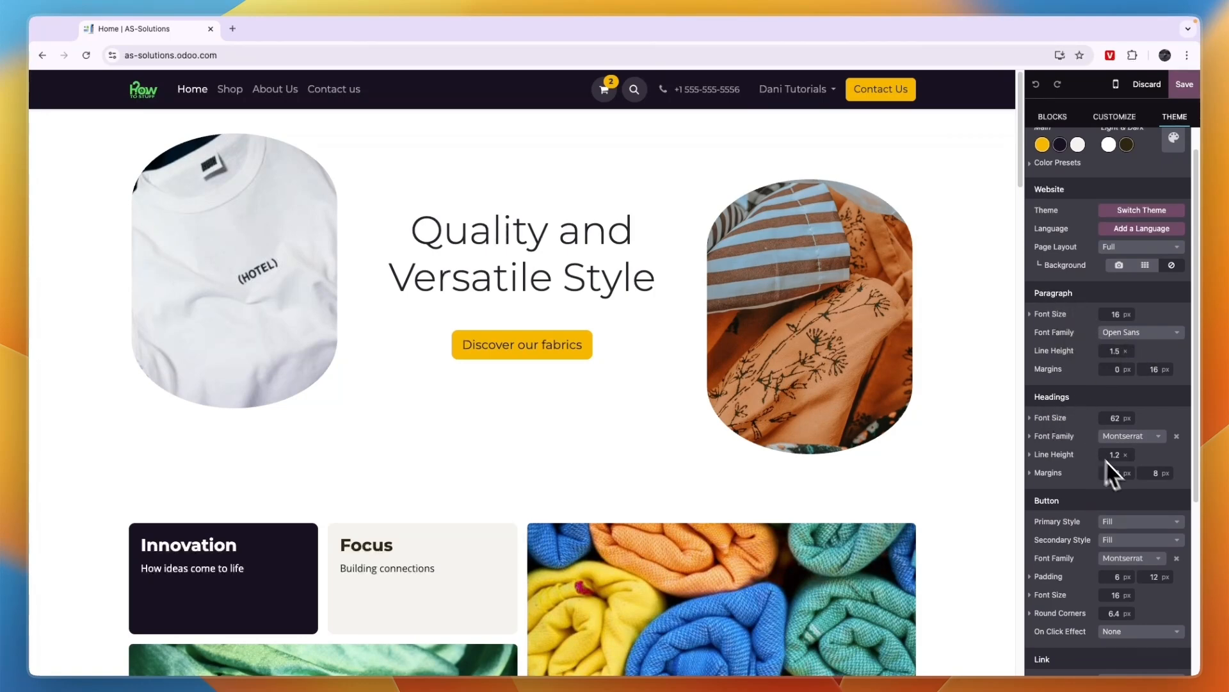
left_click(1132, 435)
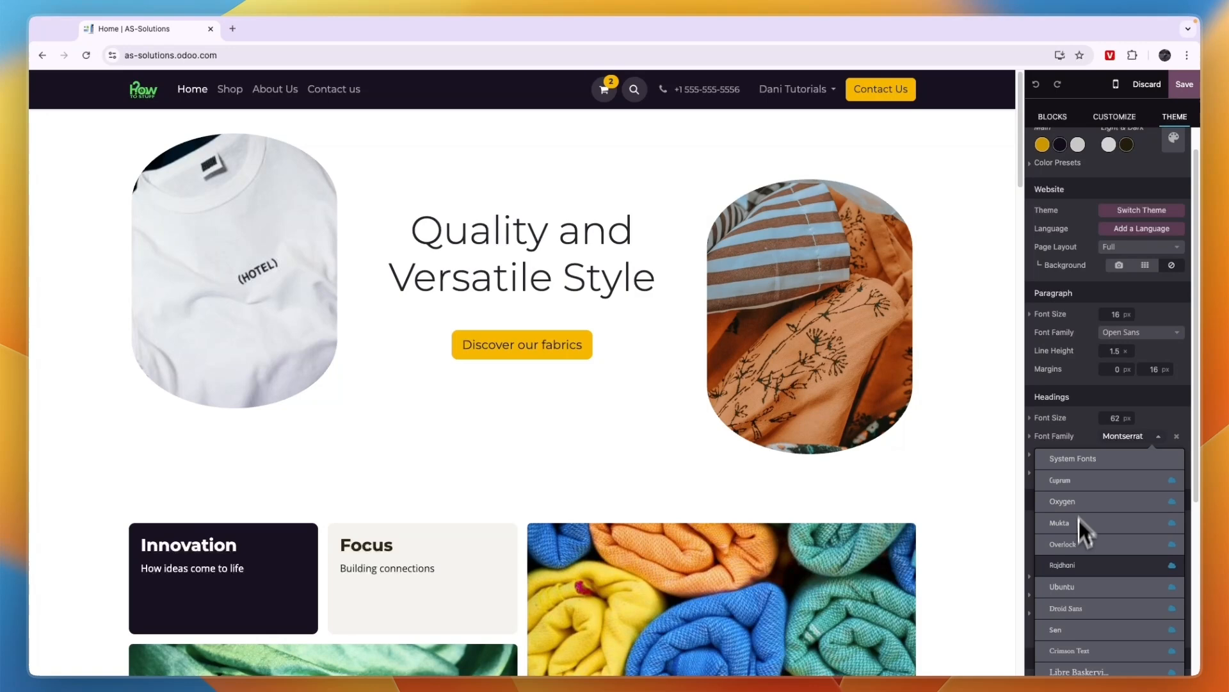
left_click(1062, 565)
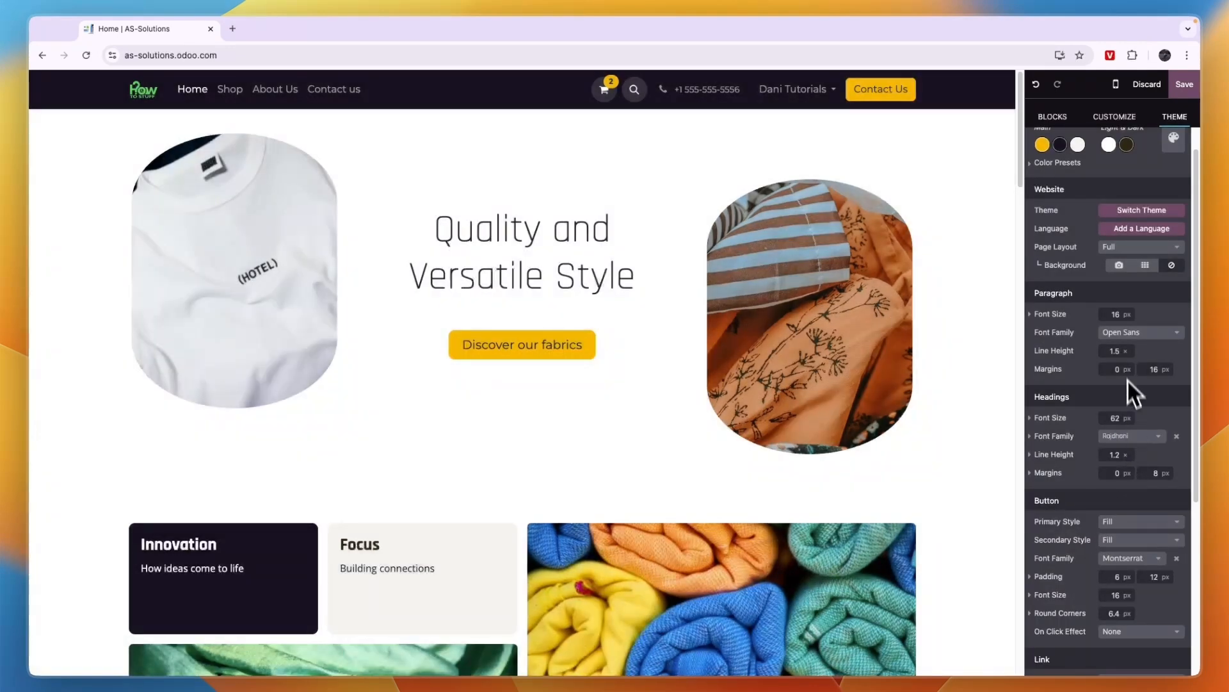
triple_click(522, 251)
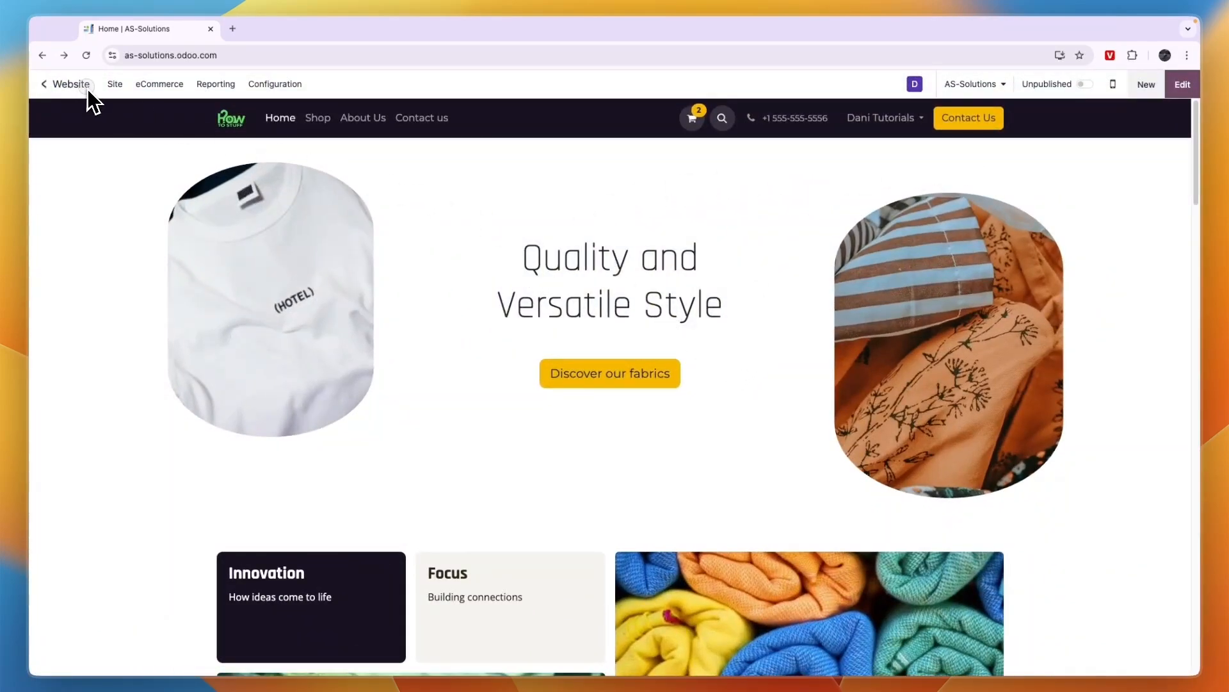
Go back to the apps overview and open Settings.
left_click(44, 84)
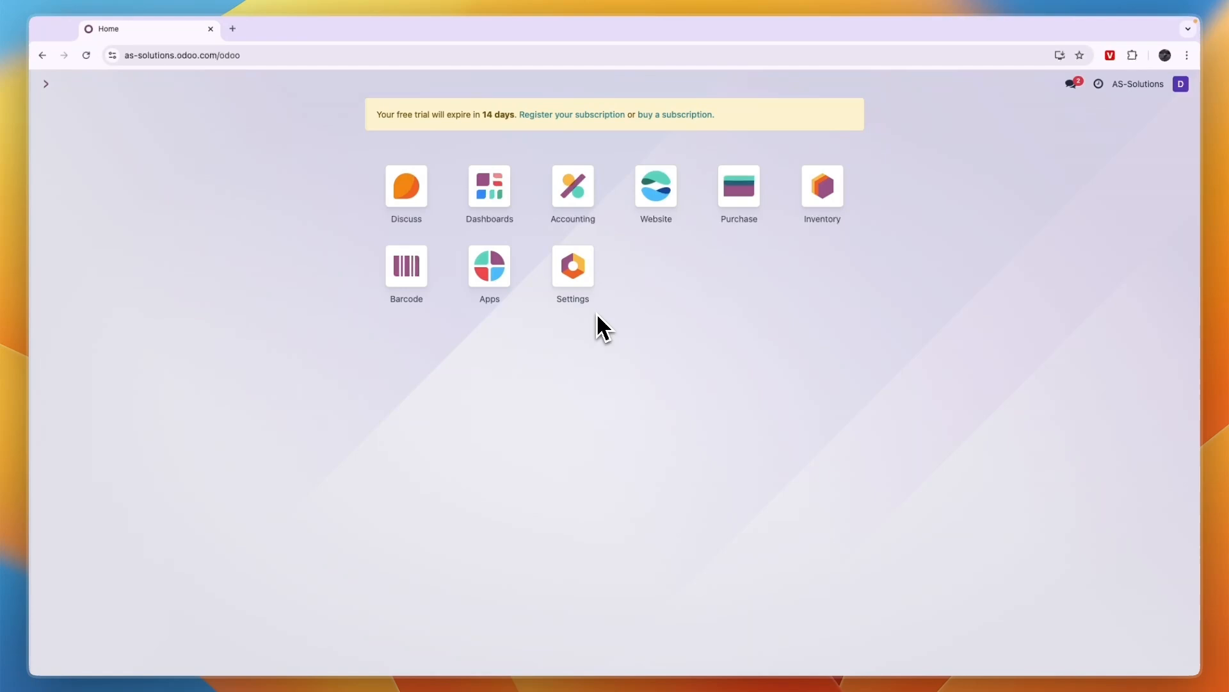
mouse_move(605, 365)
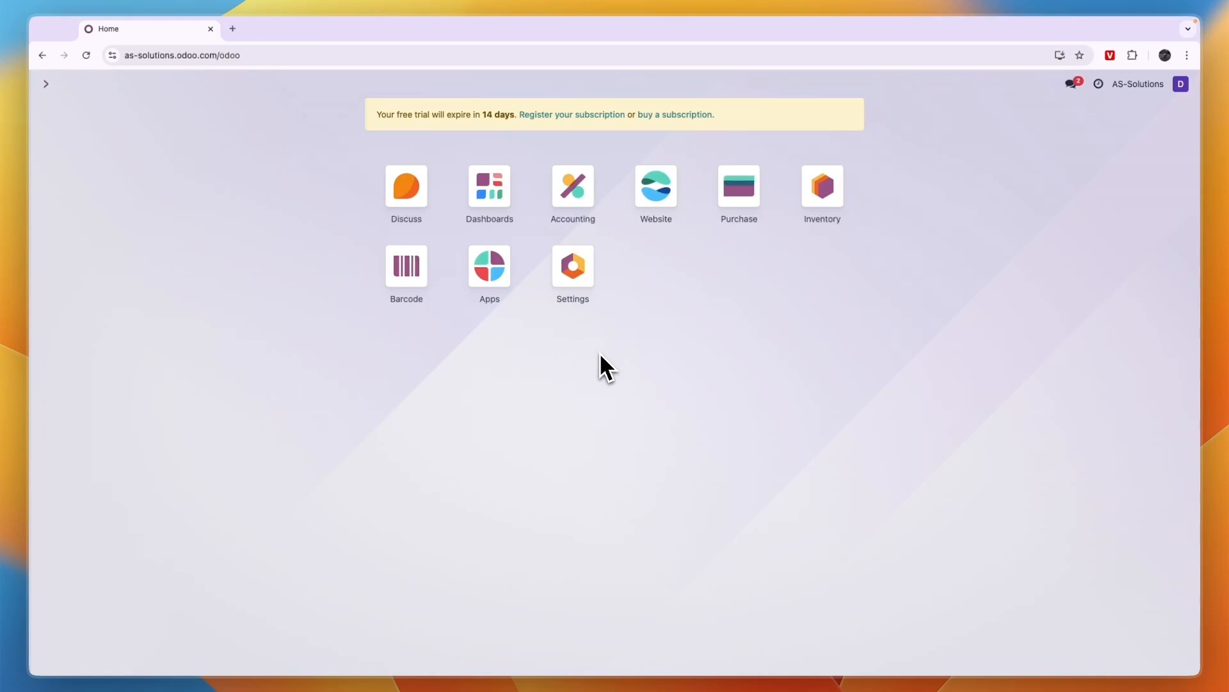
left_click(572, 267)
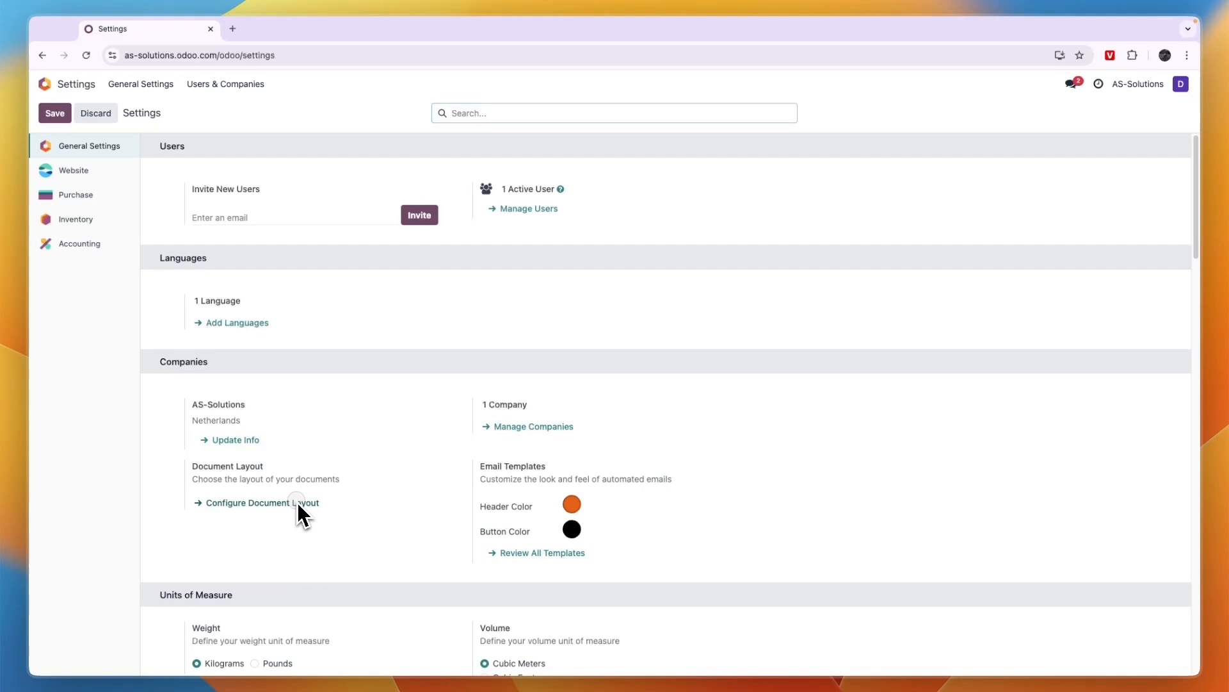
In Configure Document Layout, preview Raleway text font, then set Montserrat.
left_click(262, 503)
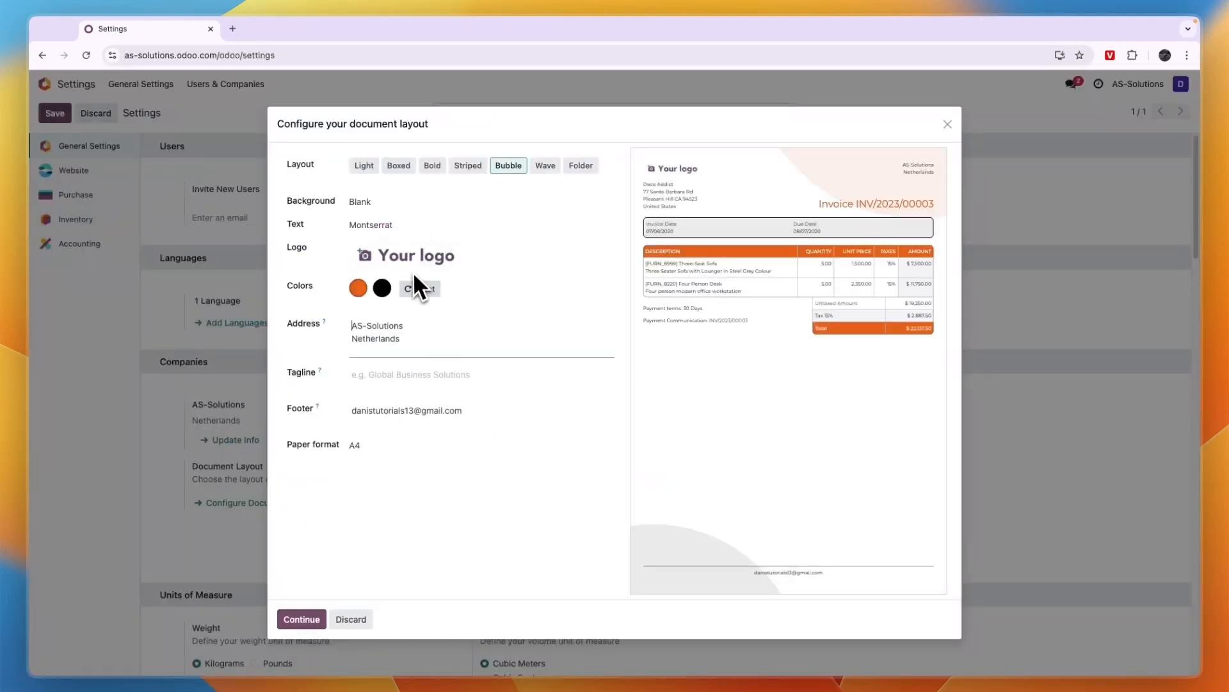
left_click(371, 225)
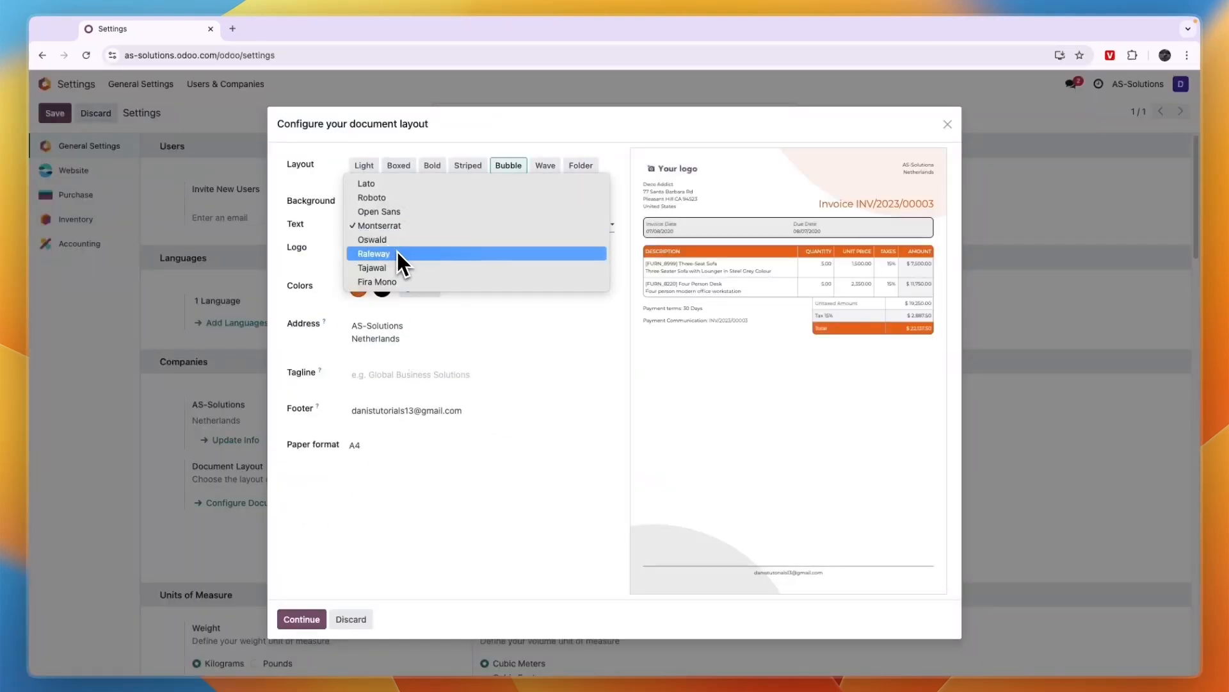
left_click(373, 253)
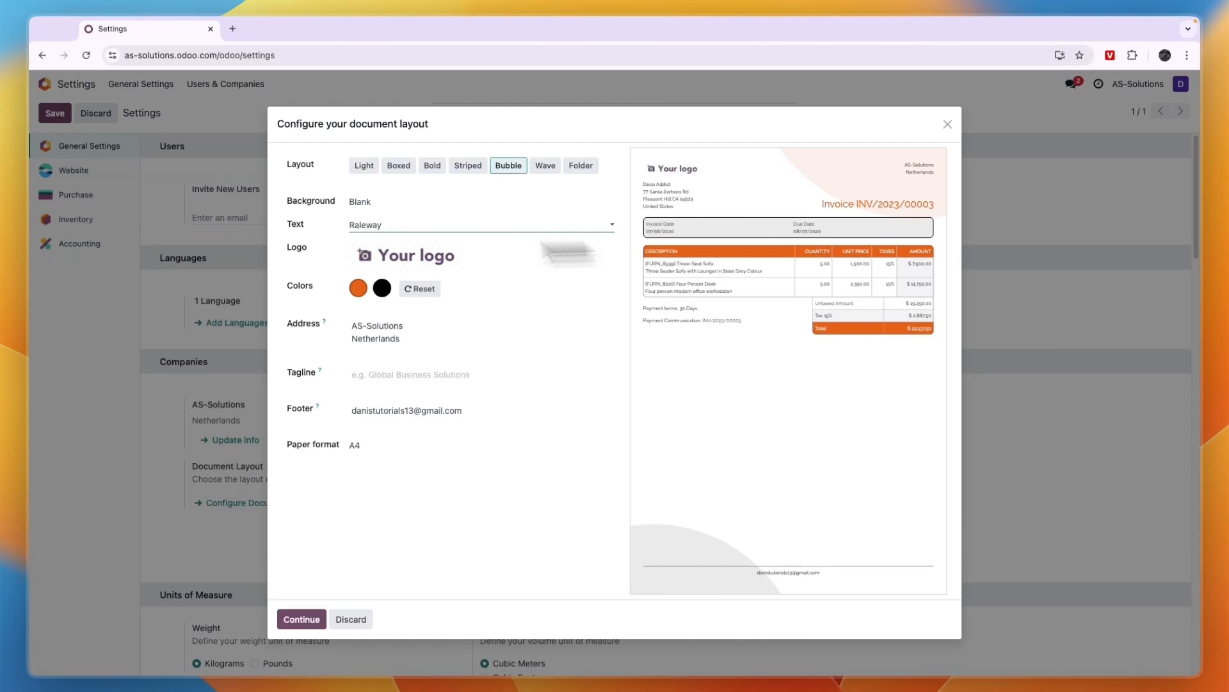
left_click(481, 225)
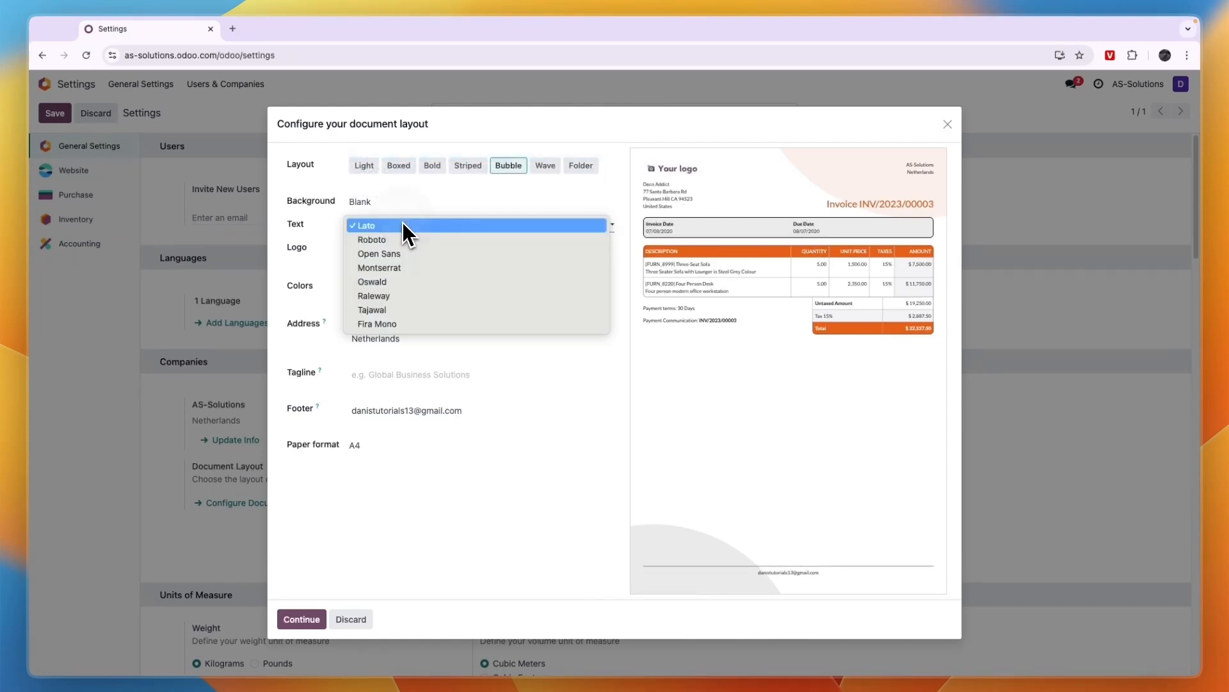
mouse_move(405, 279)
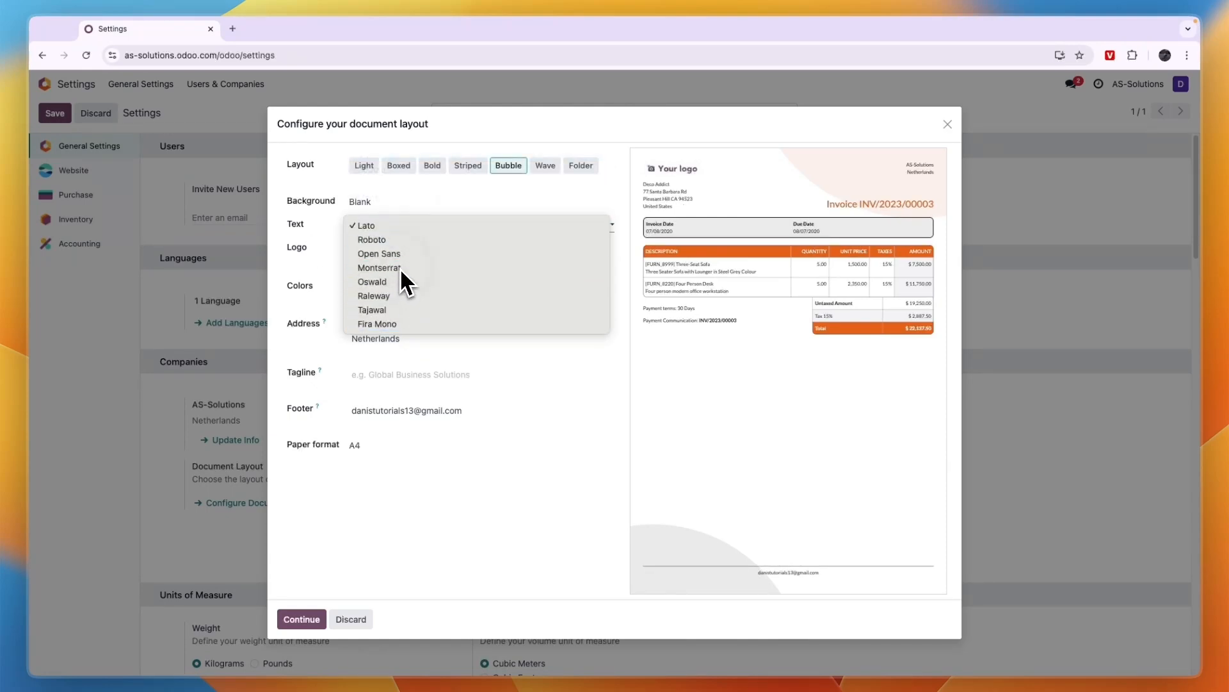
left_click(379, 268)
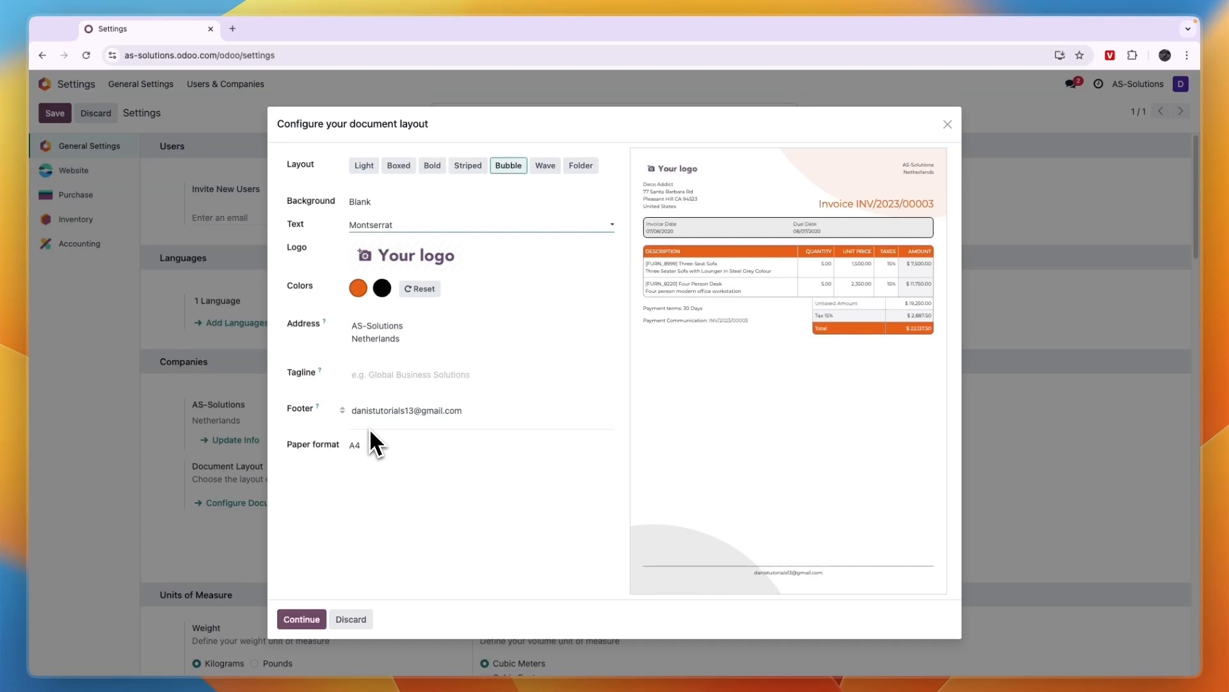